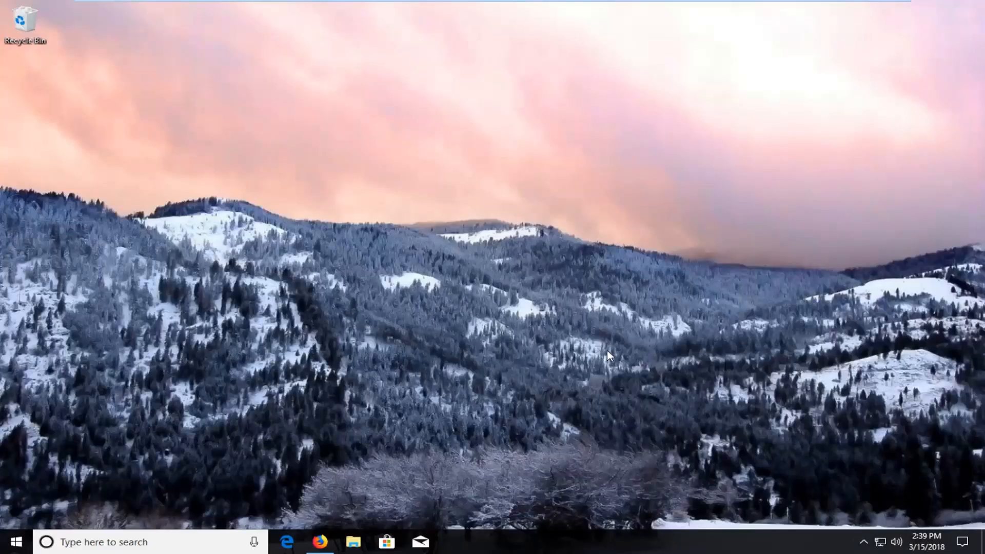
mouse_move(613, 355)
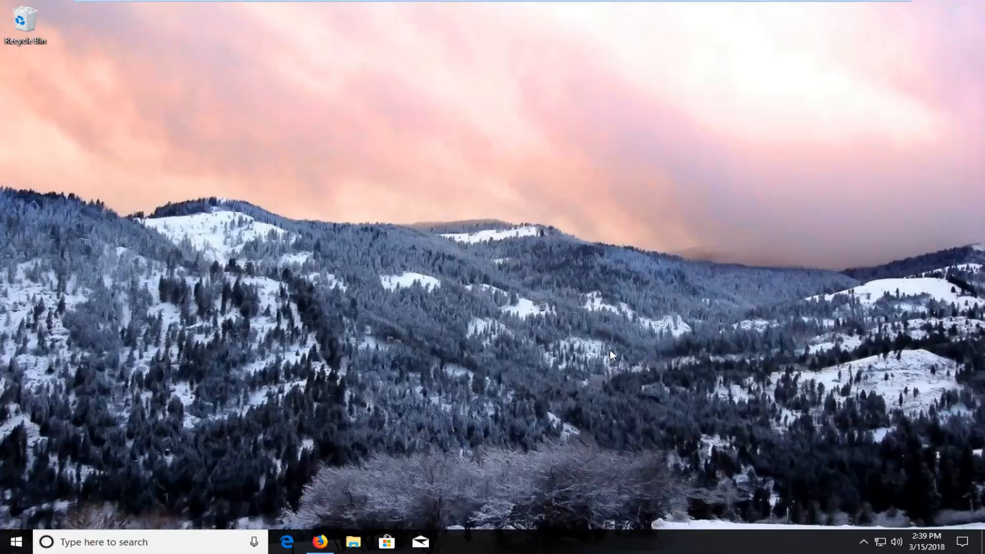
mouse_move(277, 543)
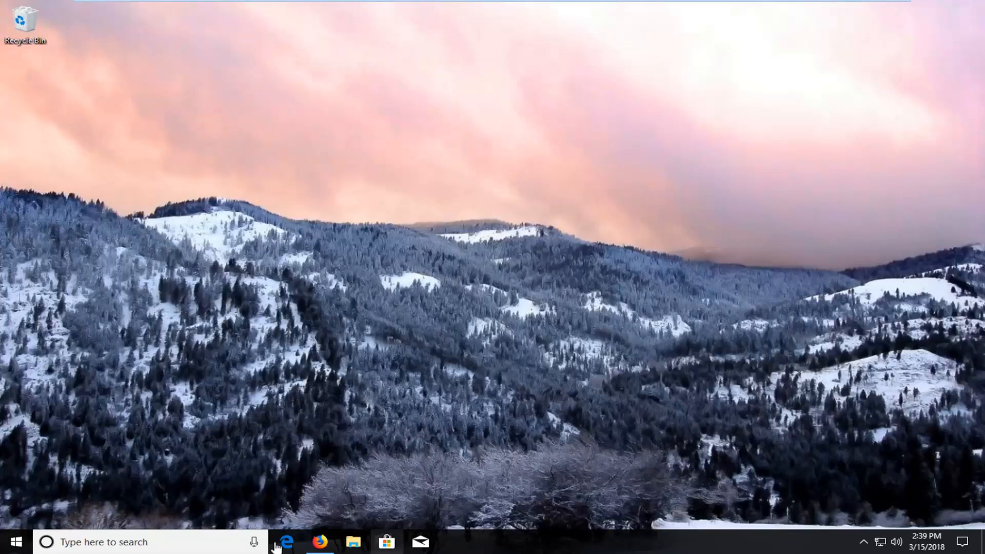
- Launch Firefox on the Google homepage and search for 'google chrome'
click(320, 542)
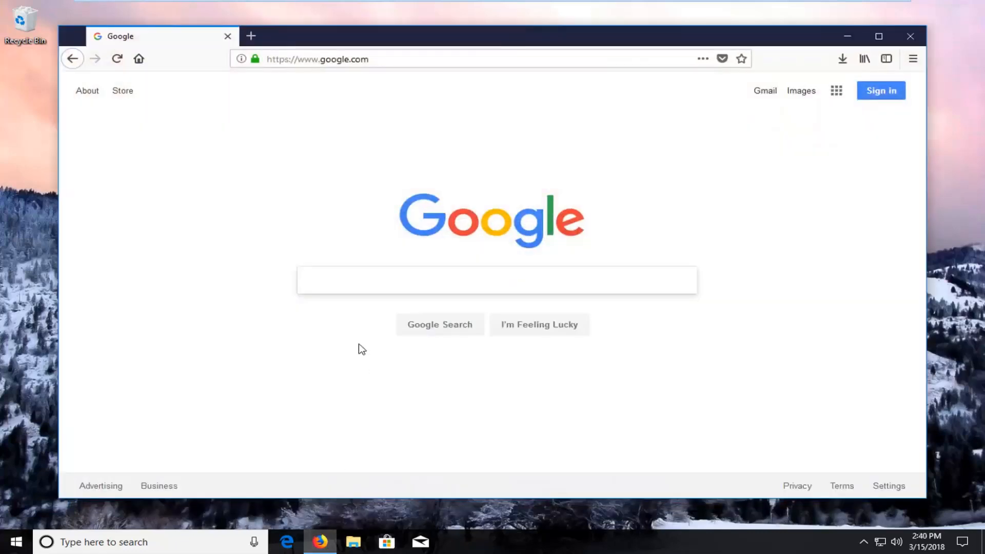
click(496, 281)
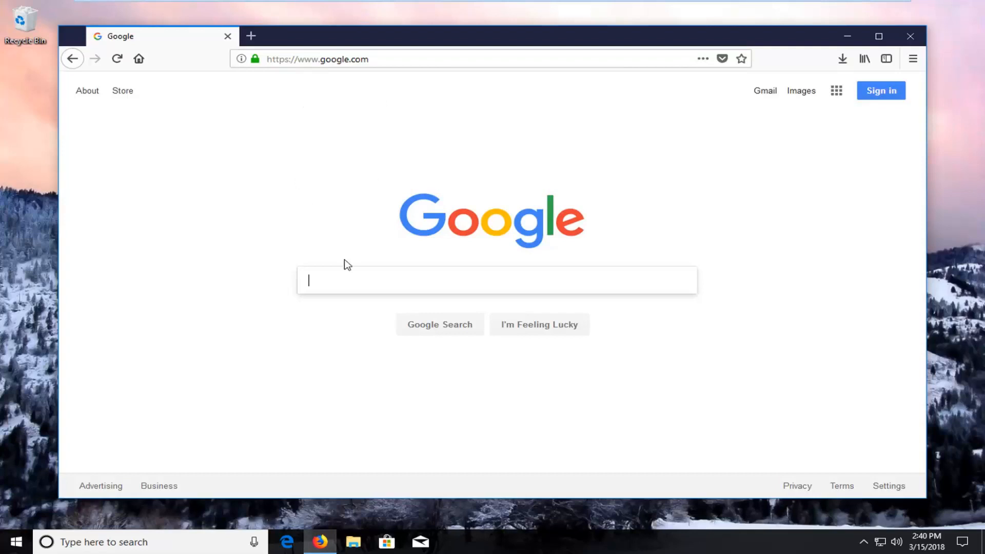
text(google chrome)
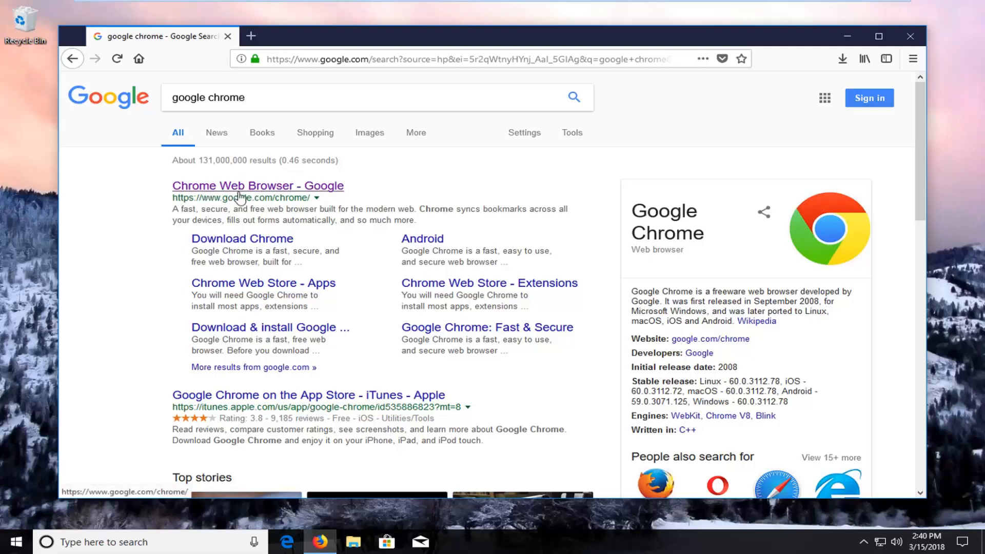
- Open the 'Chrome Web Browser - Google' result and bring up the Download Chrome terms dialog
click(257, 185)
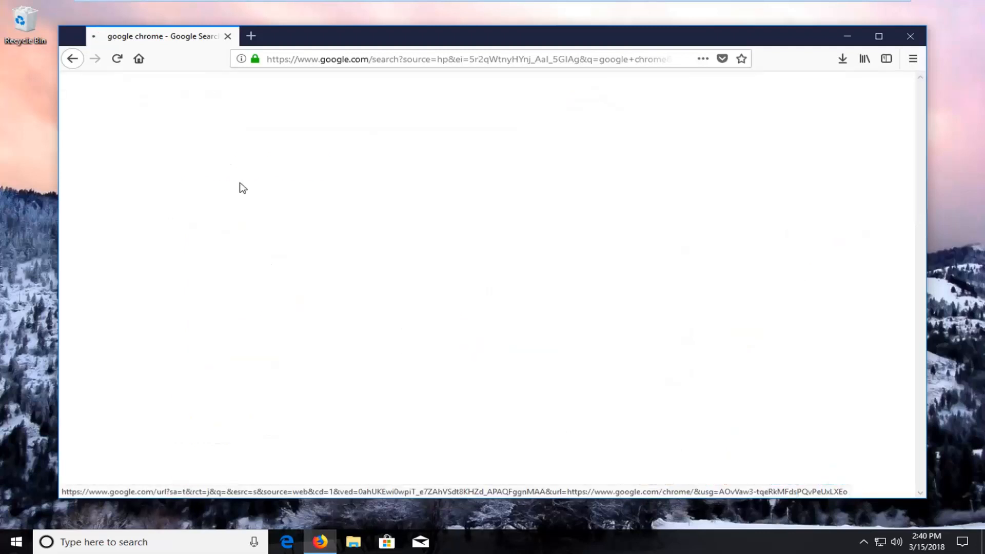
click(243, 187)
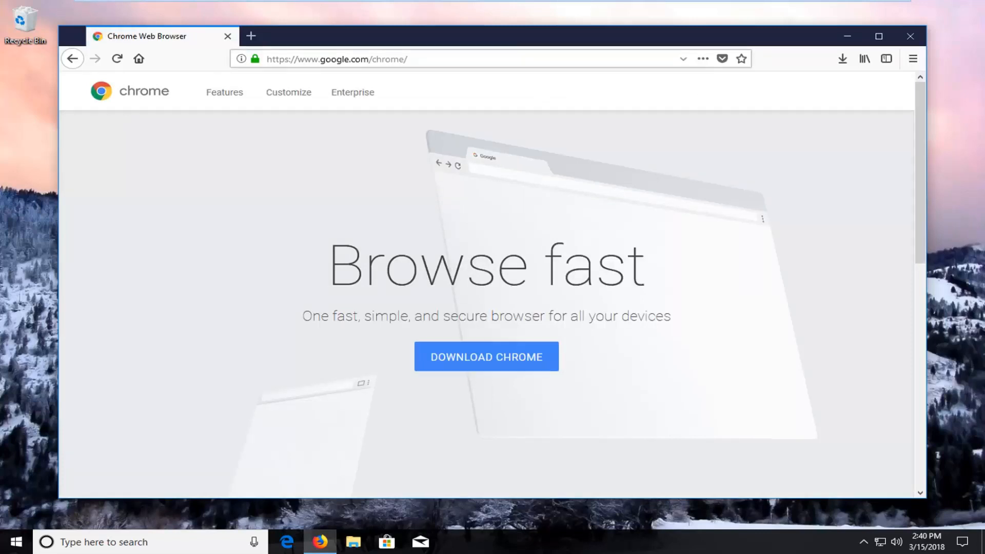
click(486, 357)
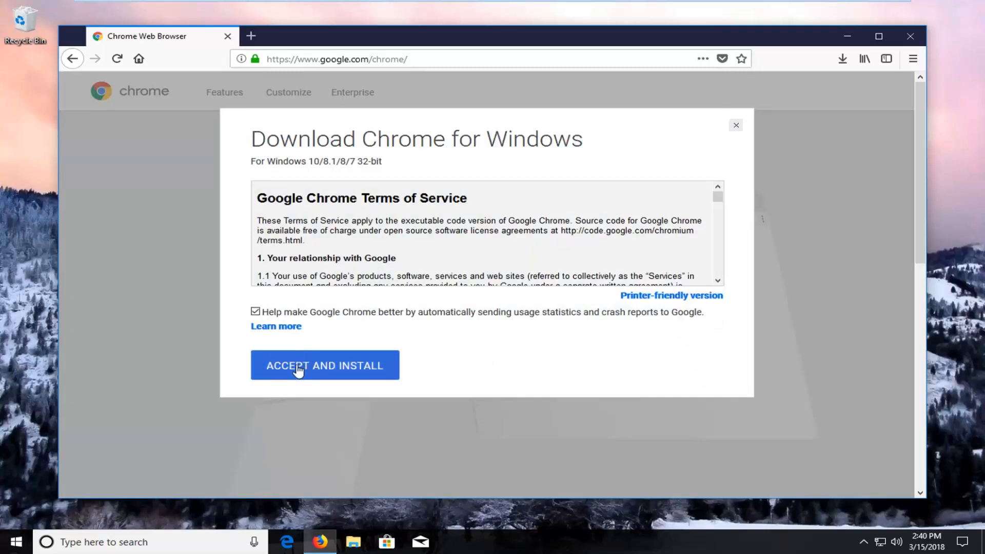
- Accept the Chrome terms of service and save the ChromeSetup.exe installer
click(325, 366)
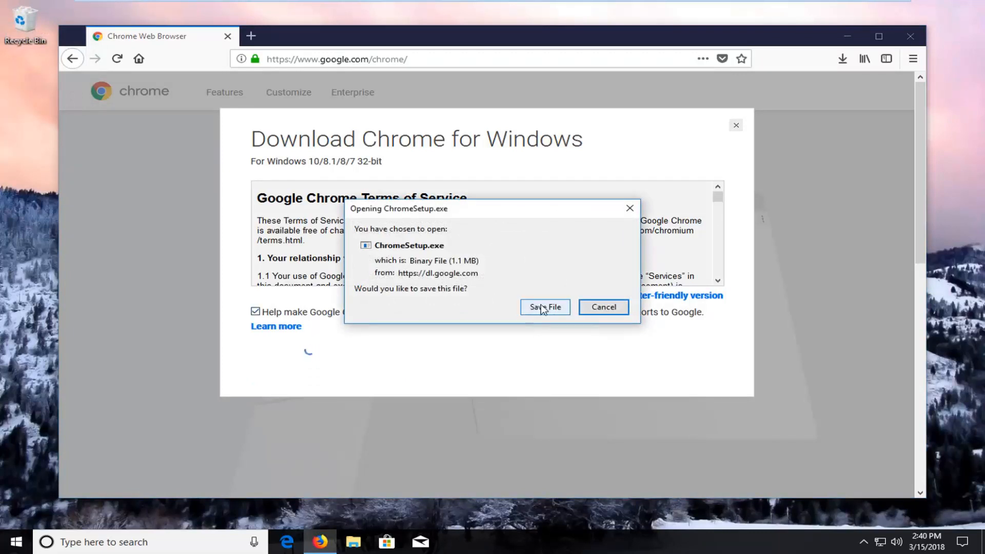
click(544, 307)
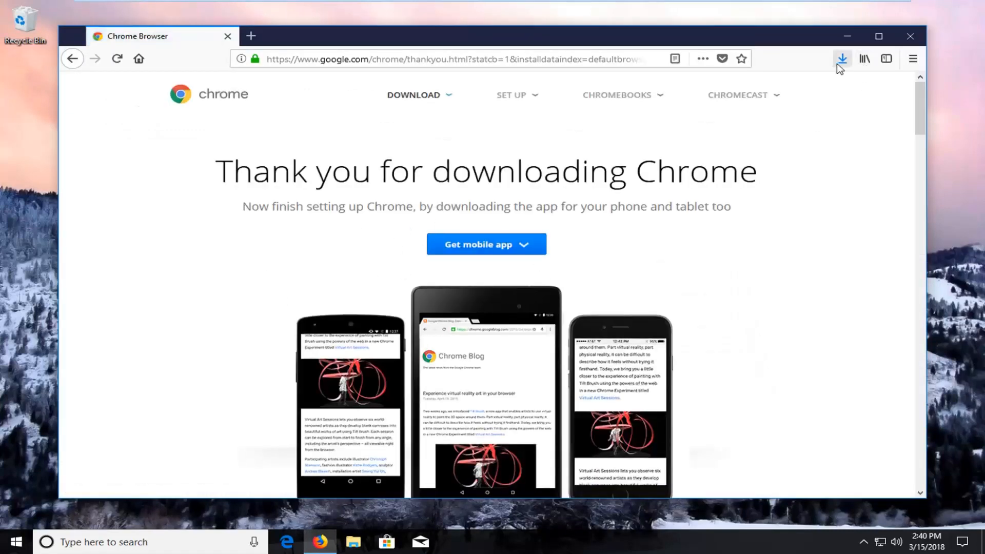
- Run ChromeSetup.exe from Firefox's downloads list and approve the Google Update Setup prompt
click(841, 59)
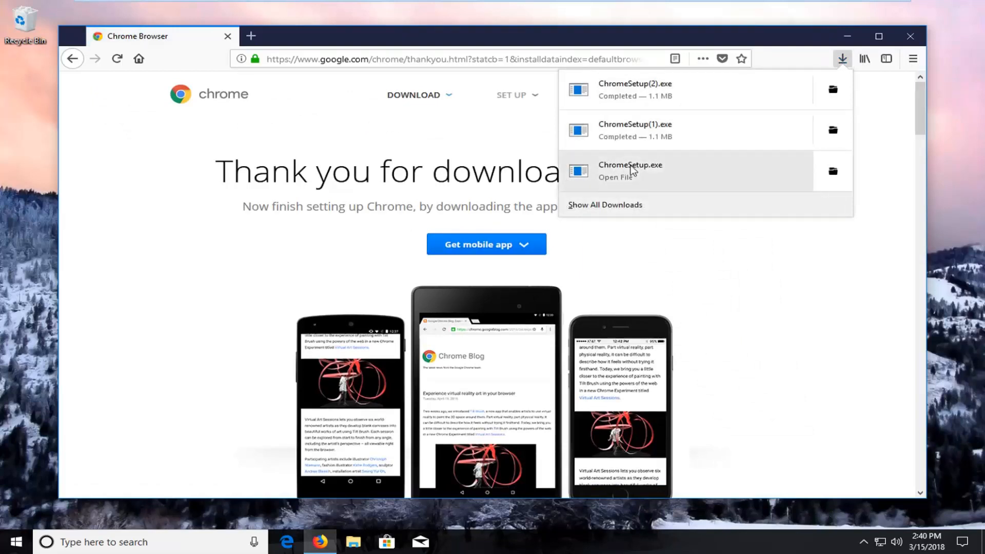
click(630, 171)
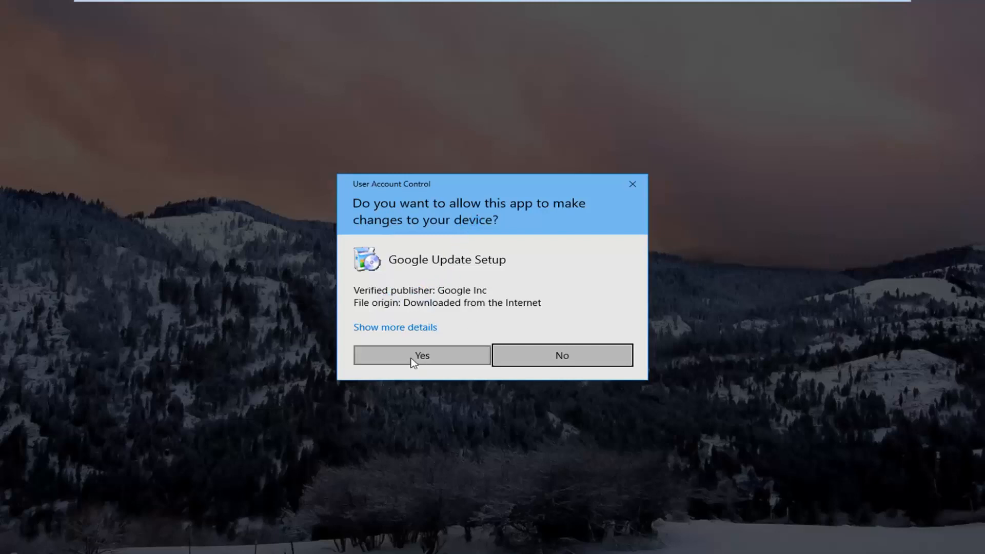
click(421, 355)
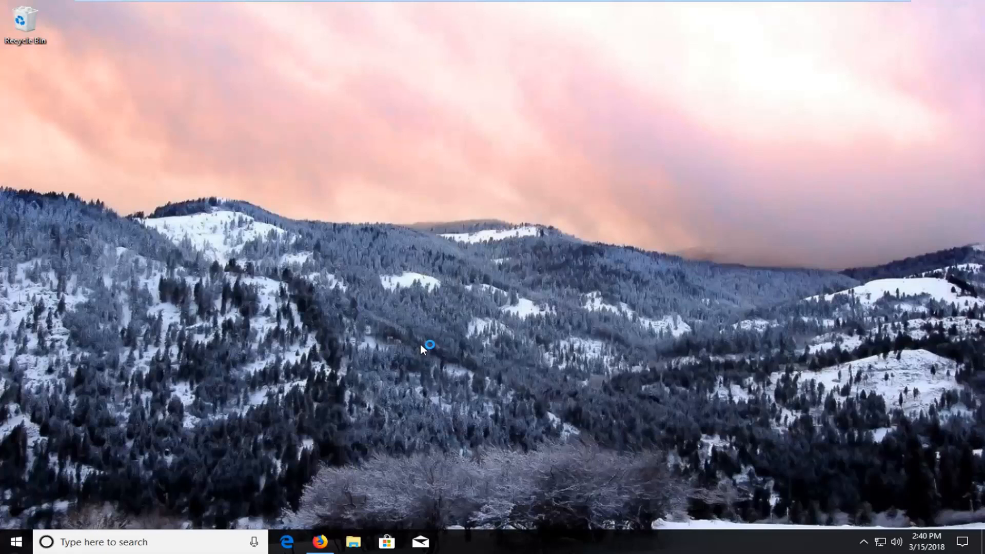